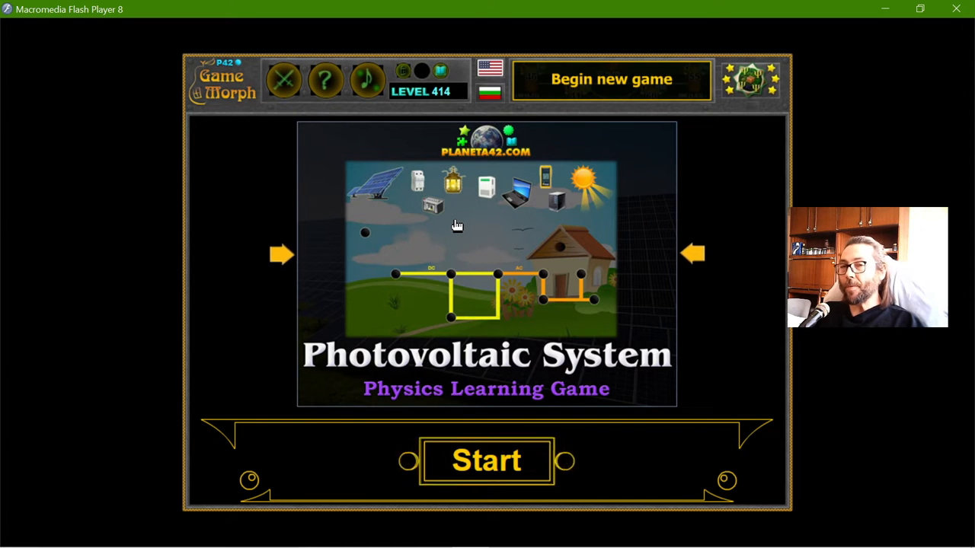
# Start the Photovoltaic System level from the title screen.
pyautogui.click(486, 460)
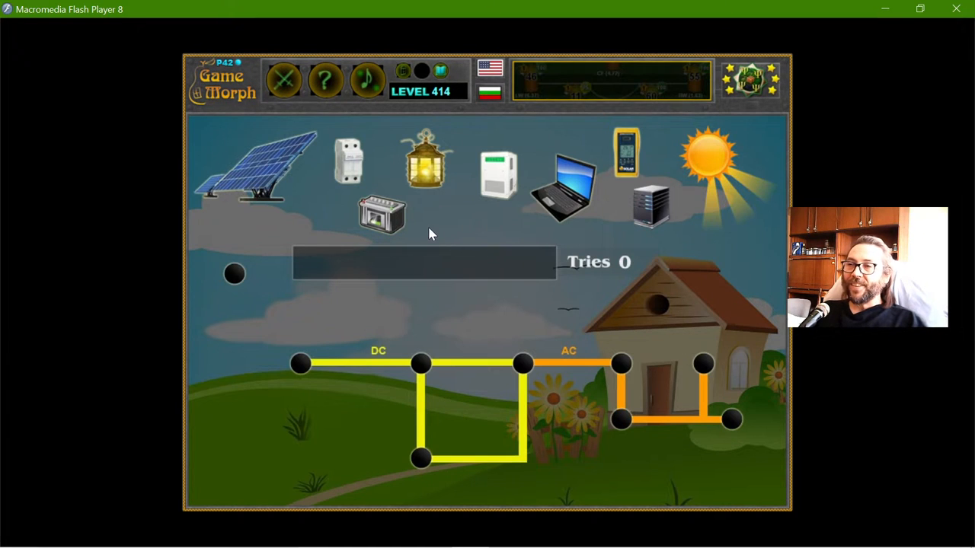
pyautogui.click(326, 79)
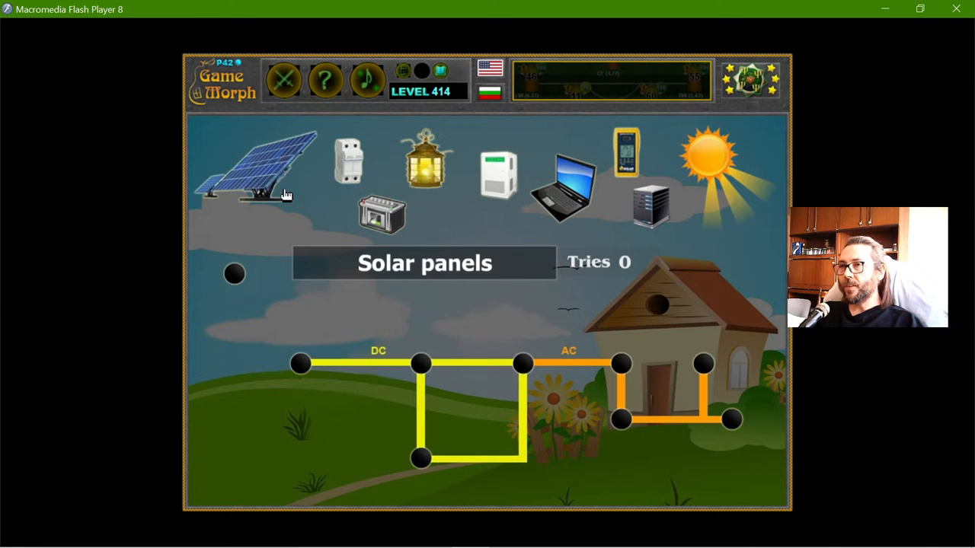
pyautogui.moveTo(277, 187)
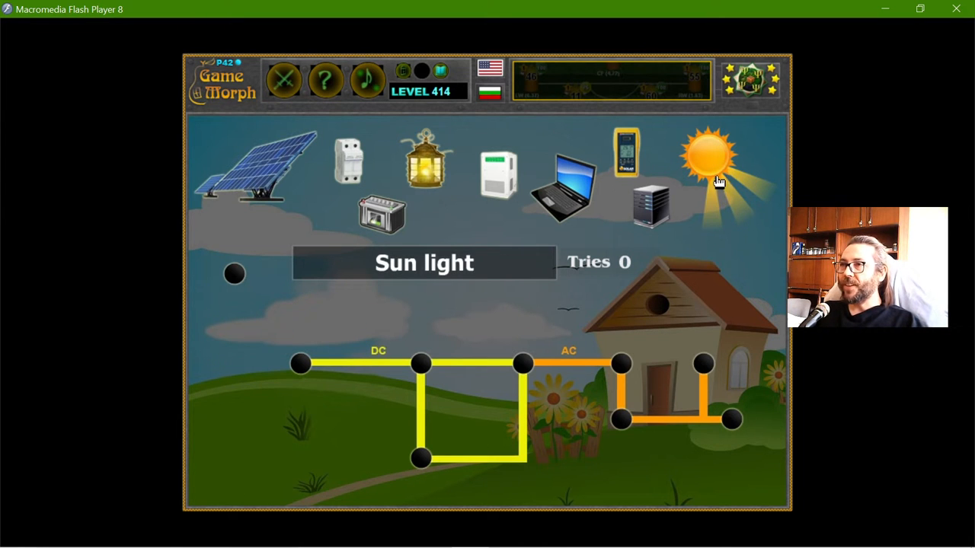
# Place the sun on the top-left spot and the solar panels at the DC line start.
pyautogui.moveTo(708, 156); pyautogui.dragTo(323, 271)
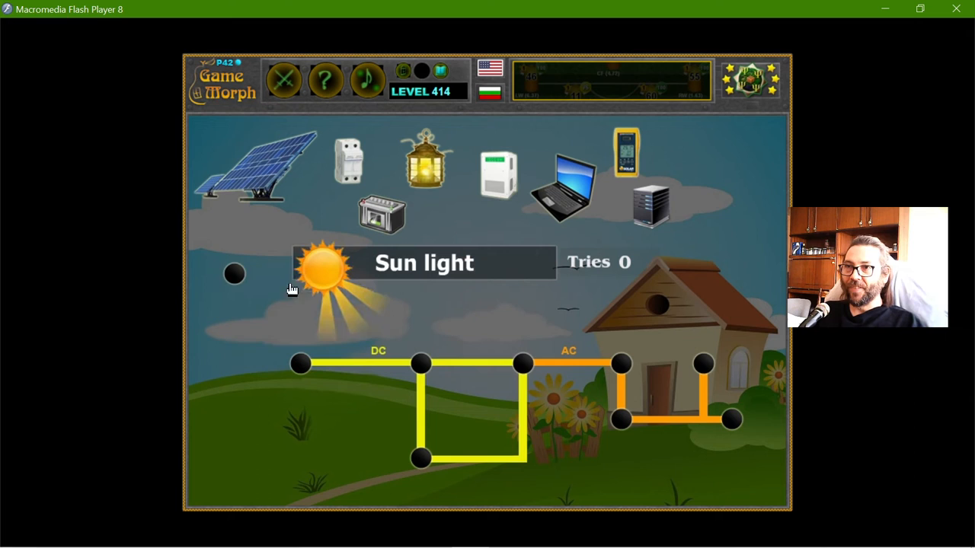
pyautogui.click(235, 274)
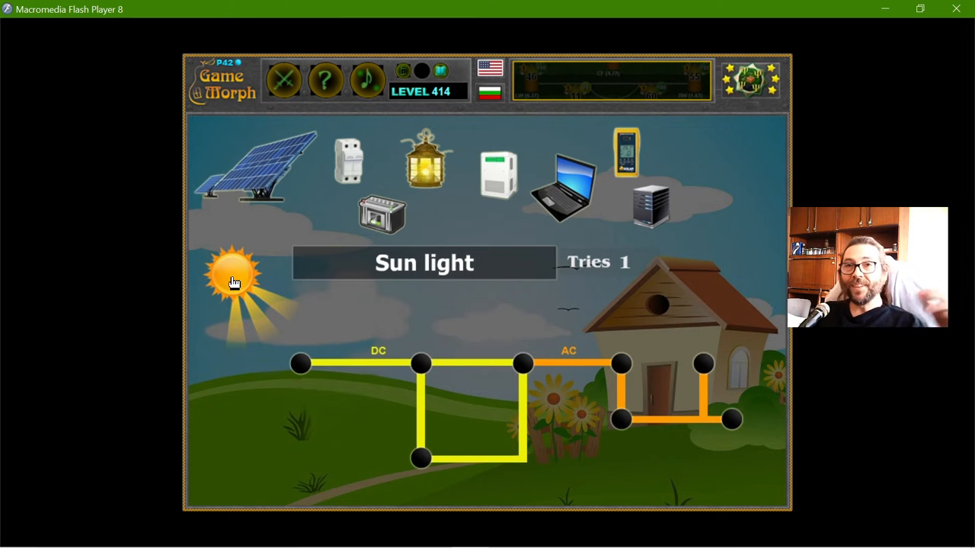
pyautogui.moveTo(237, 267)
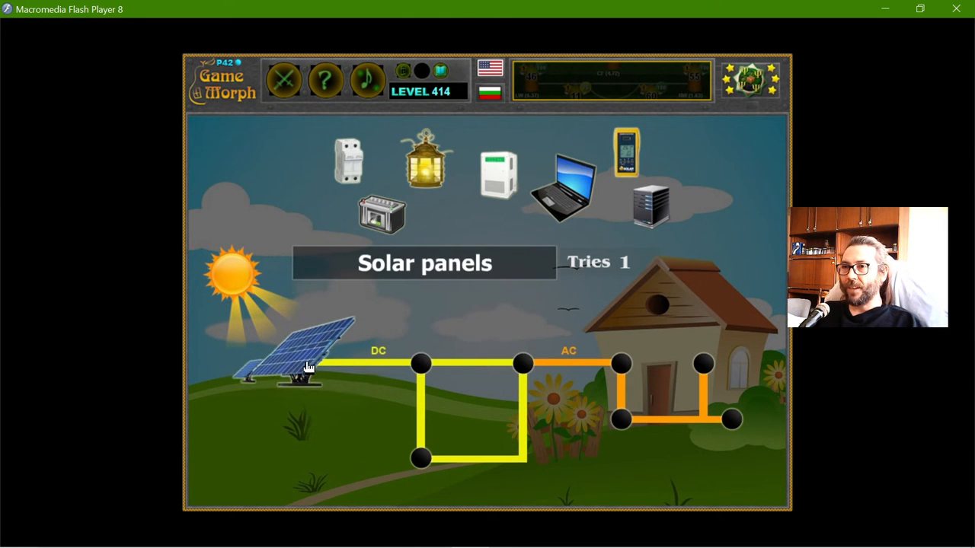
pyautogui.click(305, 358)
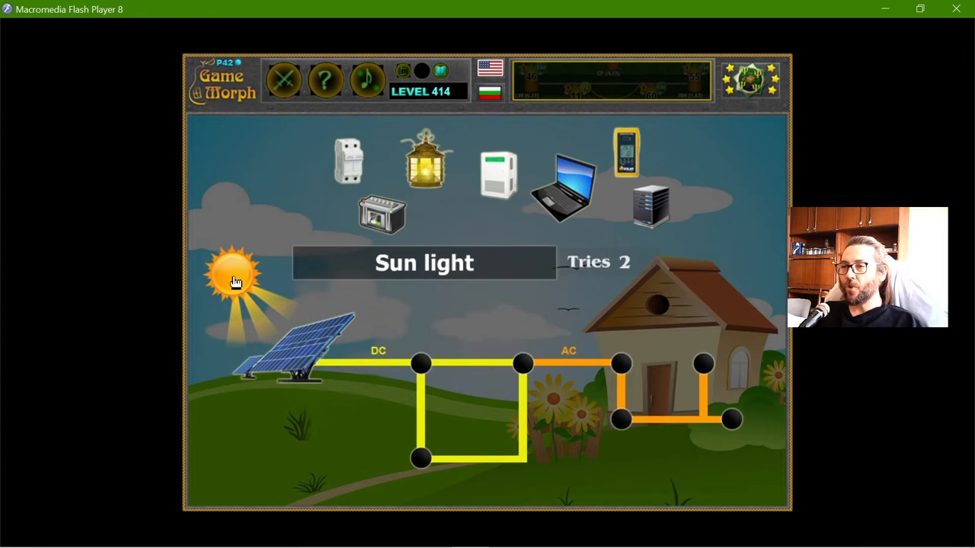
pyautogui.moveTo(274, 307)
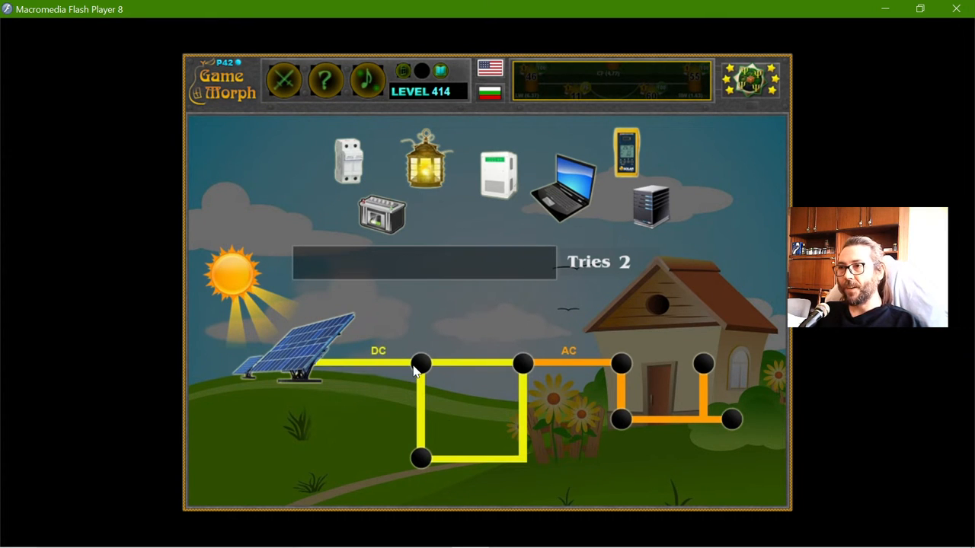
pyautogui.moveTo(527, 372)
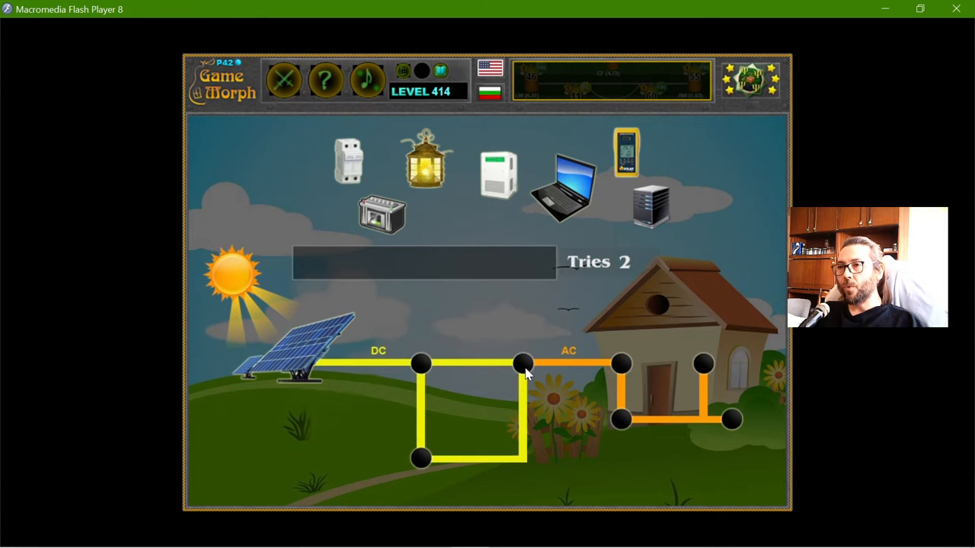
pyautogui.moveTo(408, 363)
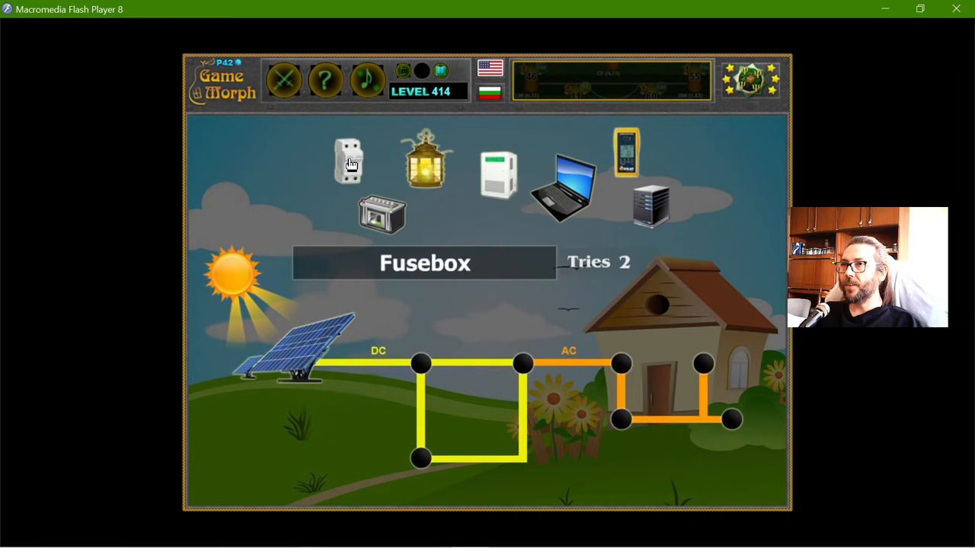
# Move the battery to the DC loop bottom and the inverter onto the DC–AC junction.
pyautogui.moveTo(380, 213); pyautogui.dragTo(406, 414)
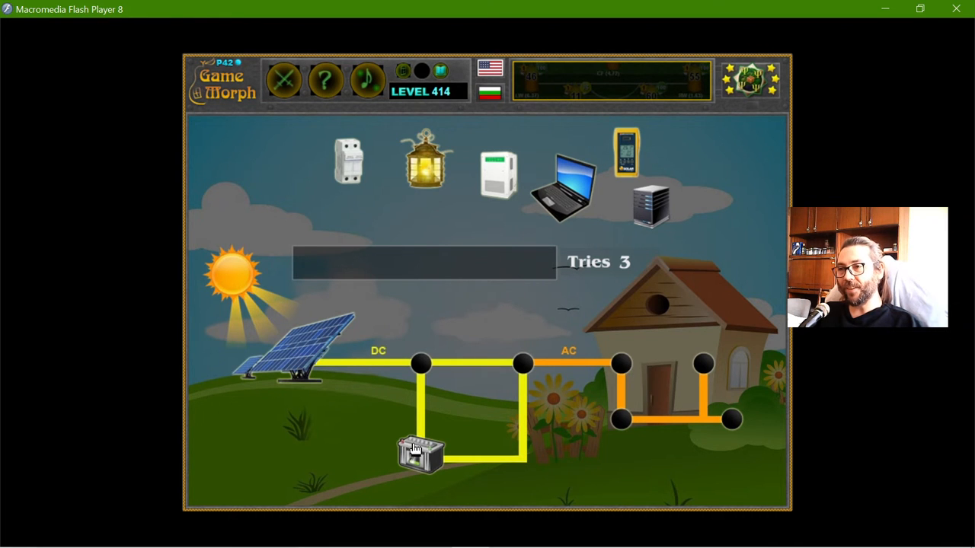
pyautogui.click(420, 454)
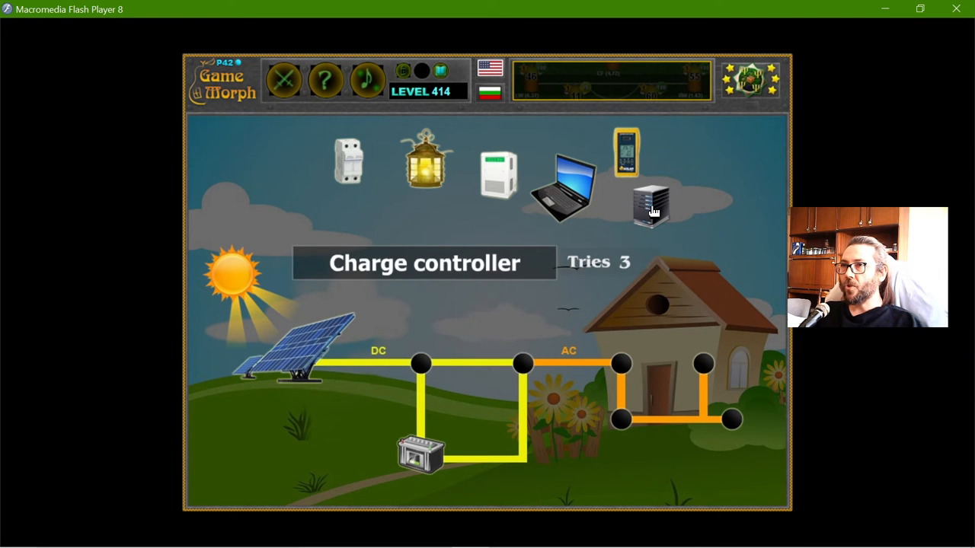
pyautogui.moveTo(347, 161)
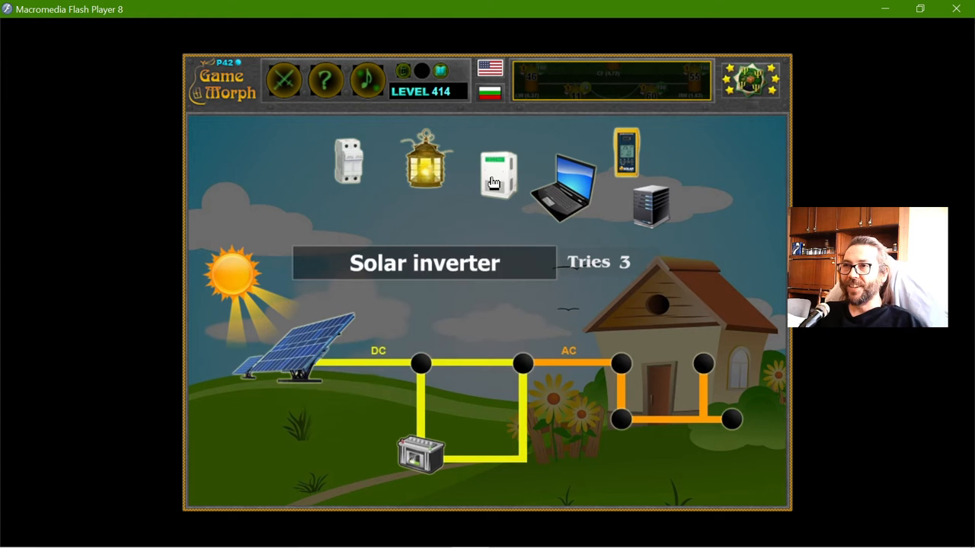
pyautogui.moveTo(500, 171); pyautogui.dragTo(526, 364)
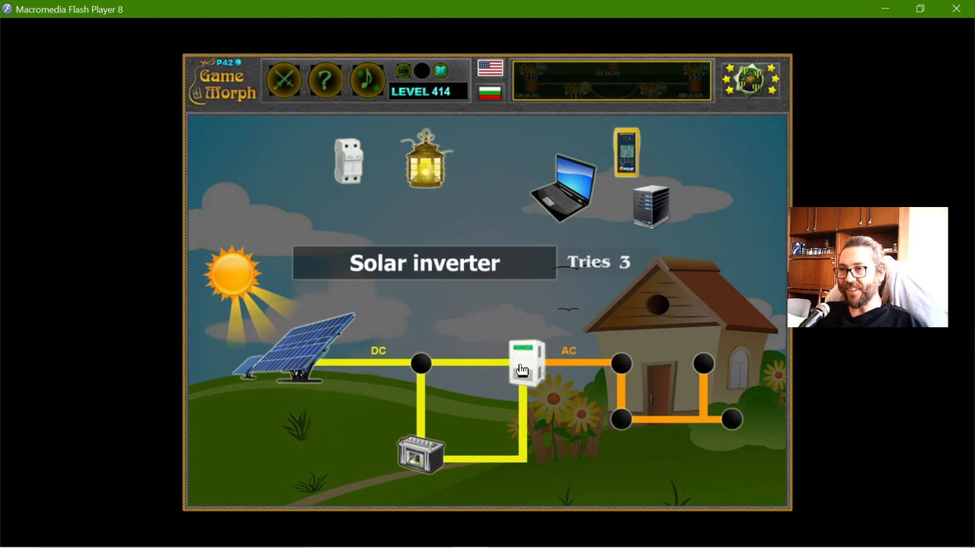
# Settle the inverter at the junction and place the charge controller on the DC line.
pyautogui.click(526, 364)
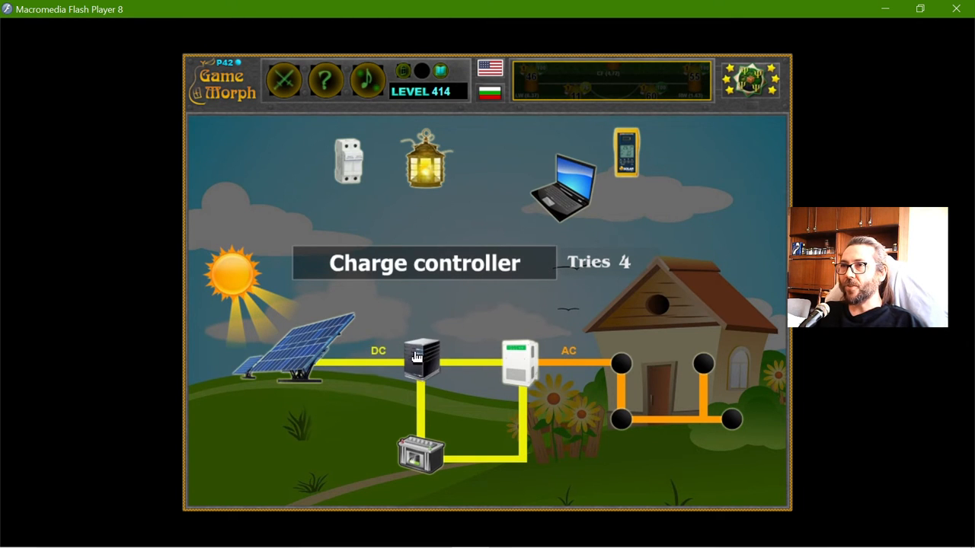
pyautogui.click(419, 359)
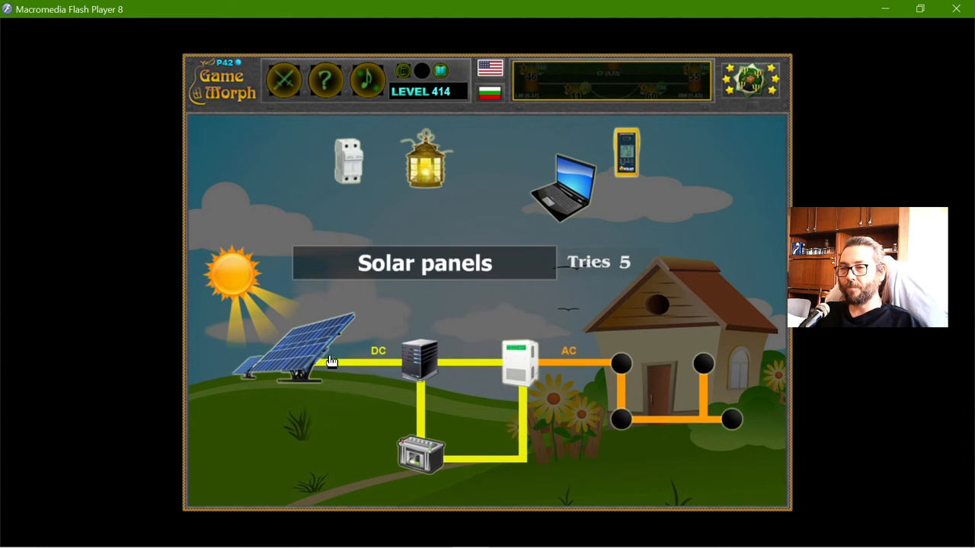
pyautogui.click(420, 454)
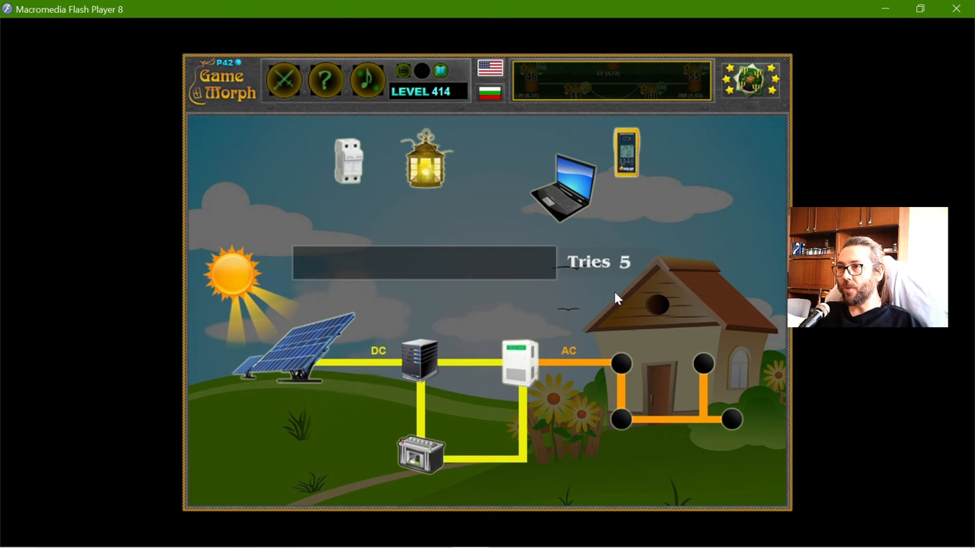
pyautogui.moveTo(617, 373)
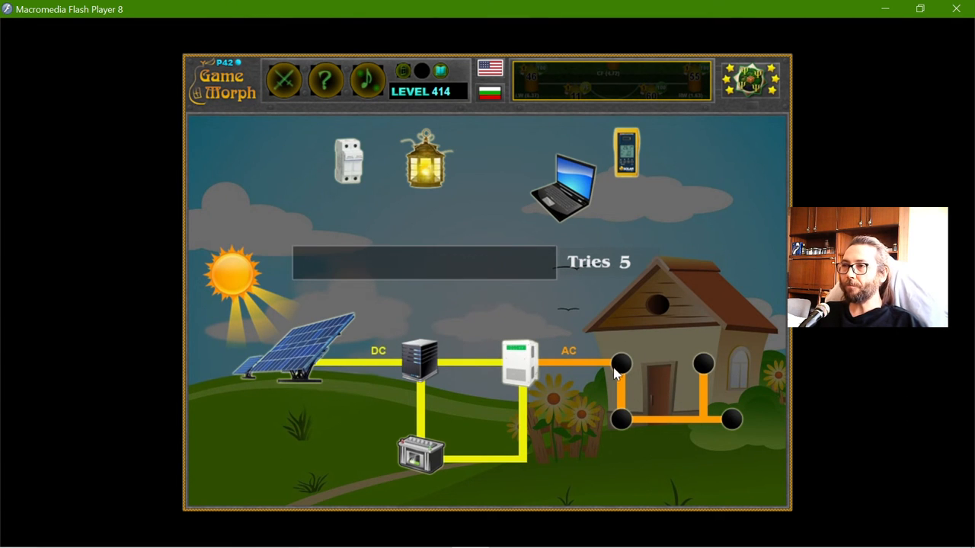
# Place the fusebox beside the house and the meter on the lower AC spot.
pyautogui.moveTo(347, 160); pyautogui.dragTo(586, 353)
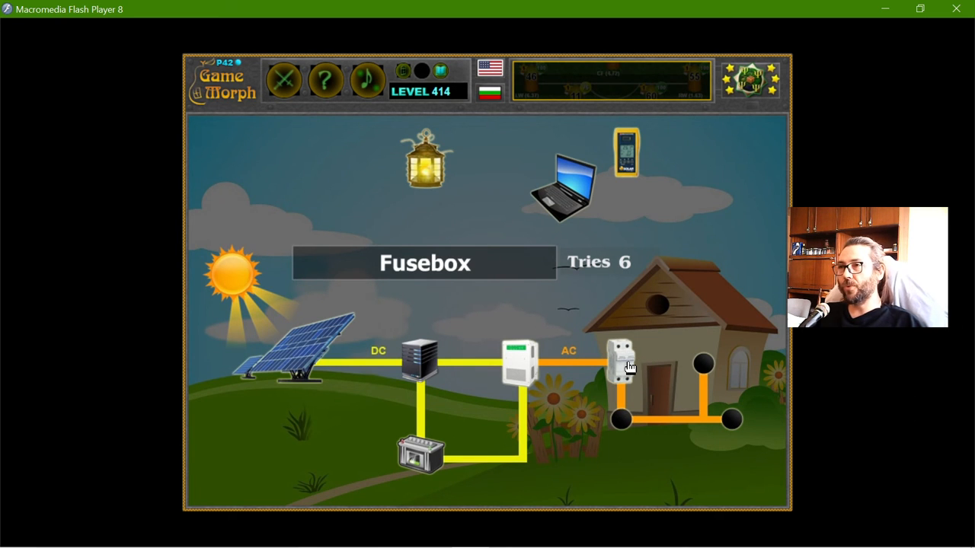
pyautogui.click(563, 191)
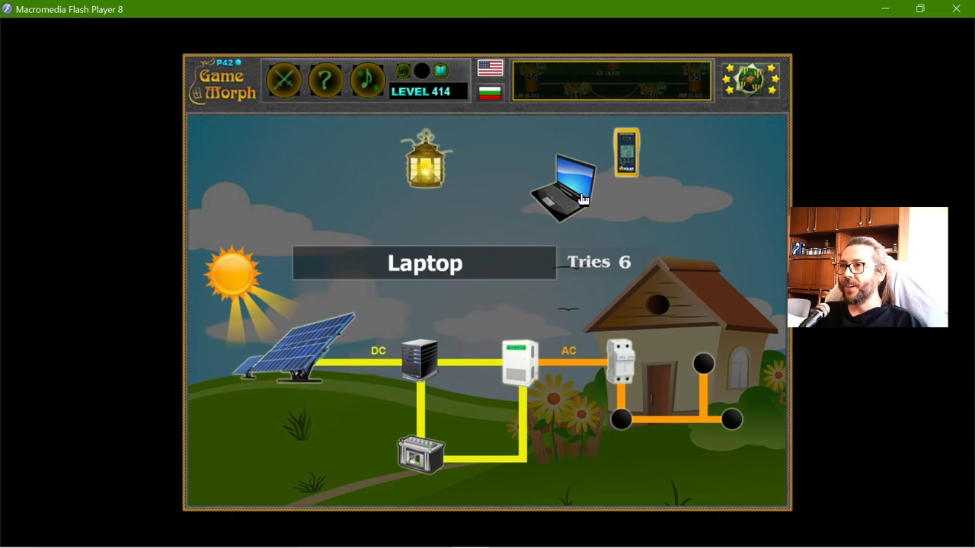
pyautogui.moveTo(624, 152); pyautogui.dragTo(624, 411)
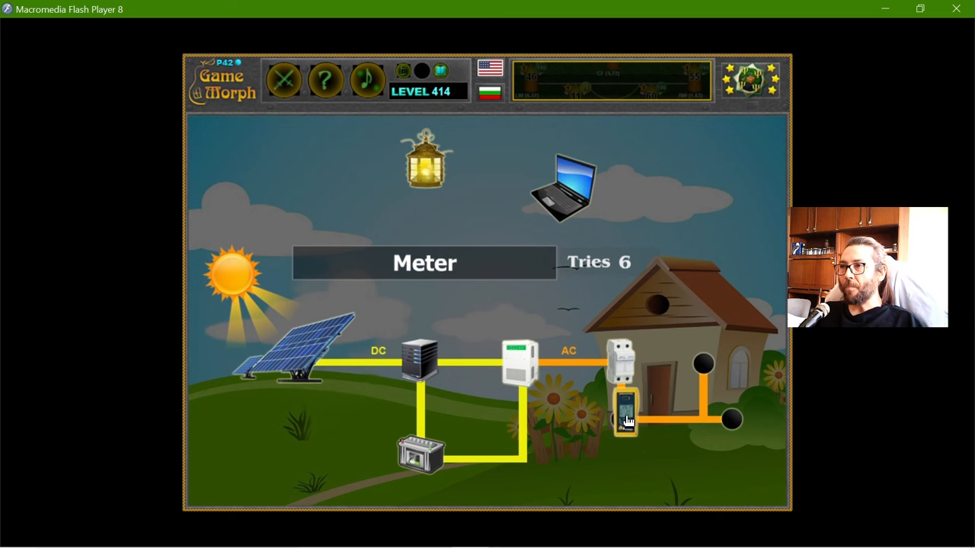
pyautogui.click(624, 414)
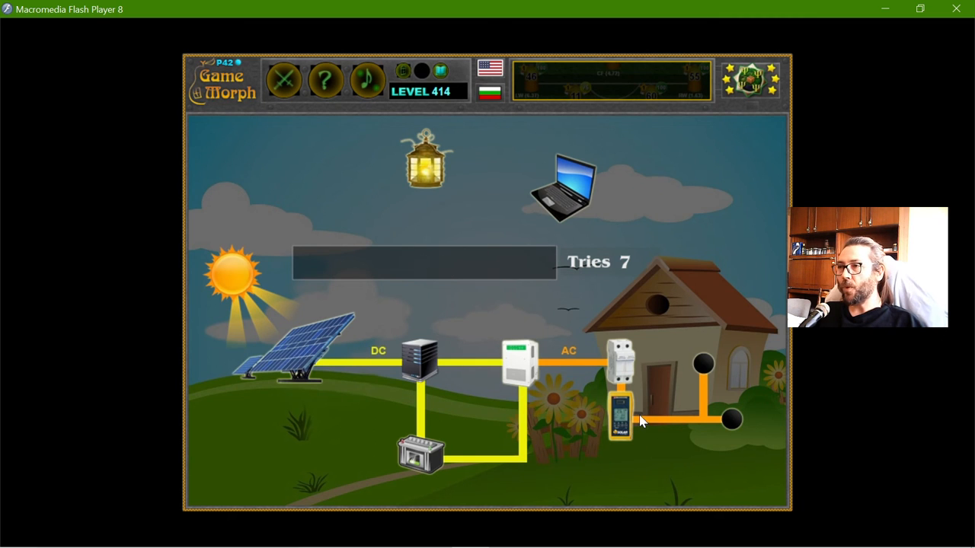
pyautogui.click(621, 424)
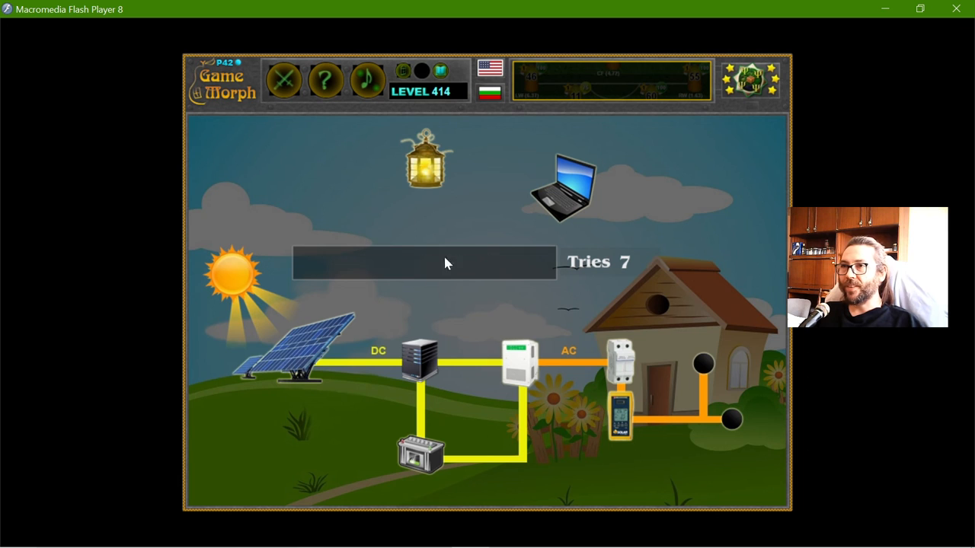
# Finish the AC circuit with the lamp and laptop, earning Knowledge Level +1.
pyautogui.moveTo(425, 160); pyautogui.dragTo(670, 316)
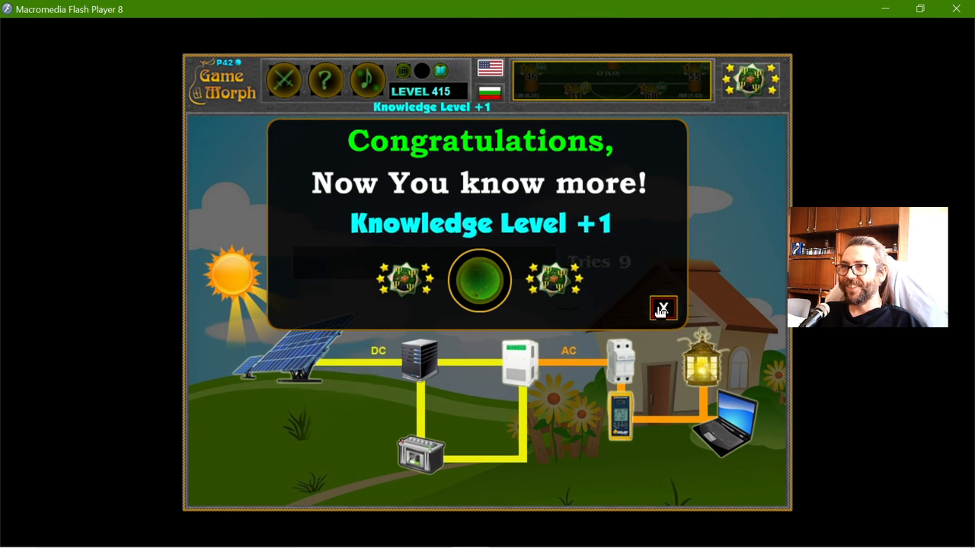
# Dismiss the congratulations message to reveal the completed diagram at level 415.
pyautogui.click(661, 307)
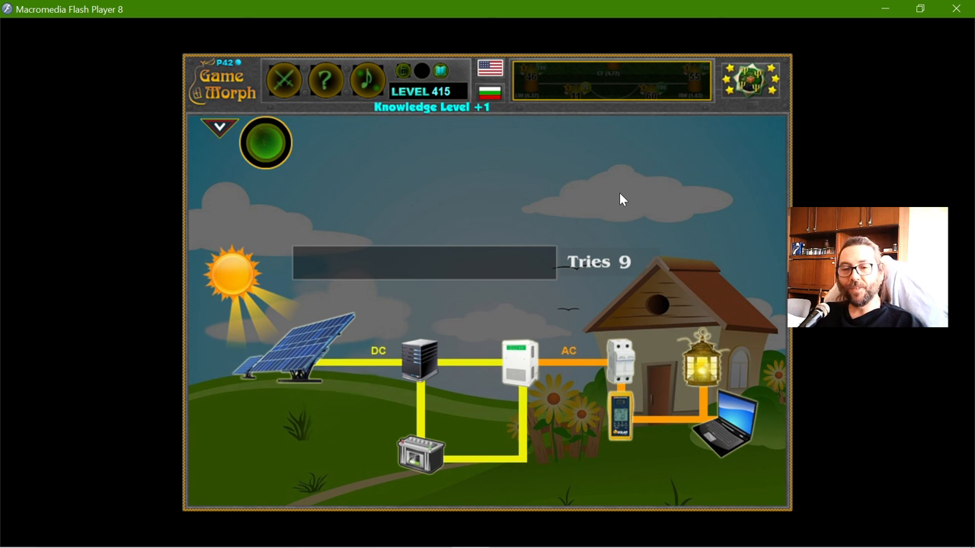
pyautogui.moveTo(426, 91)
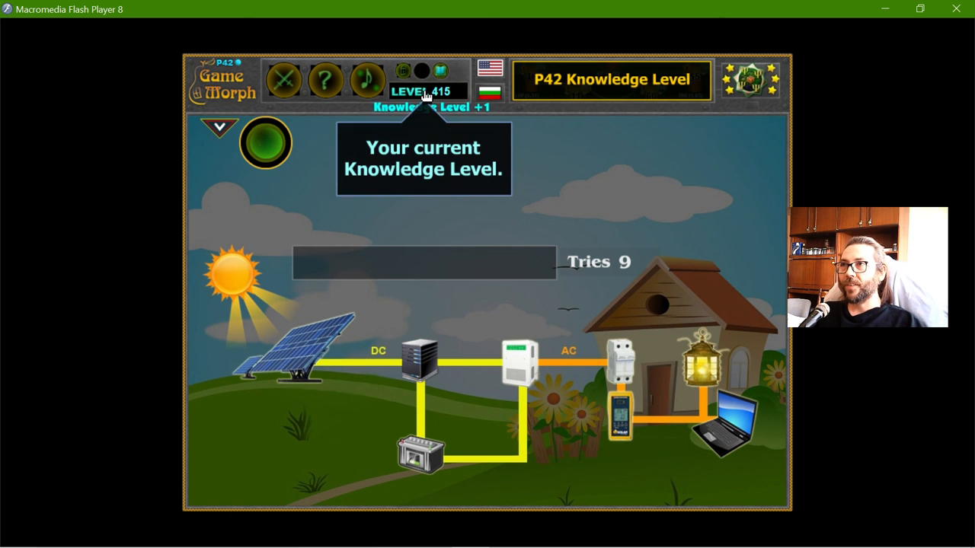
pyautogui.moveTo(444, 186)
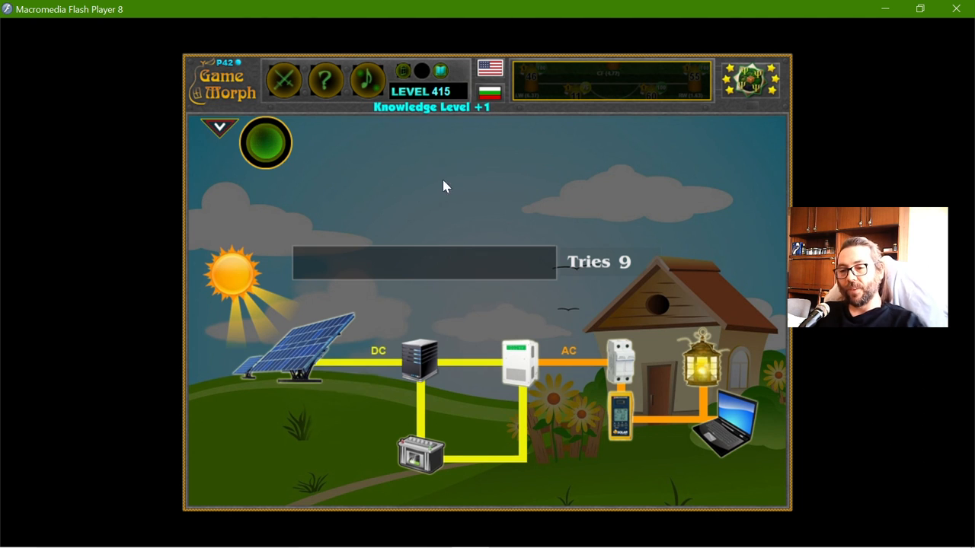
pyautogui.moveTo(470, 236)
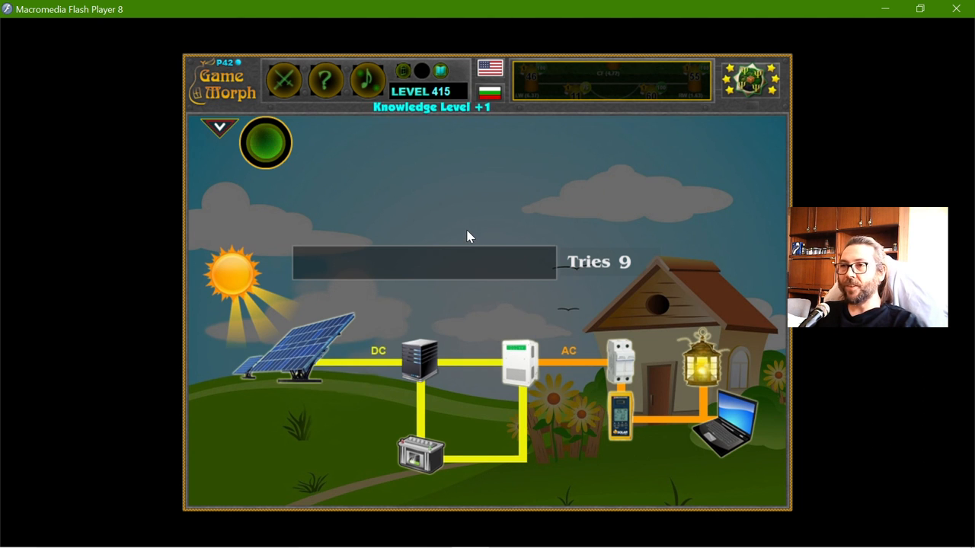